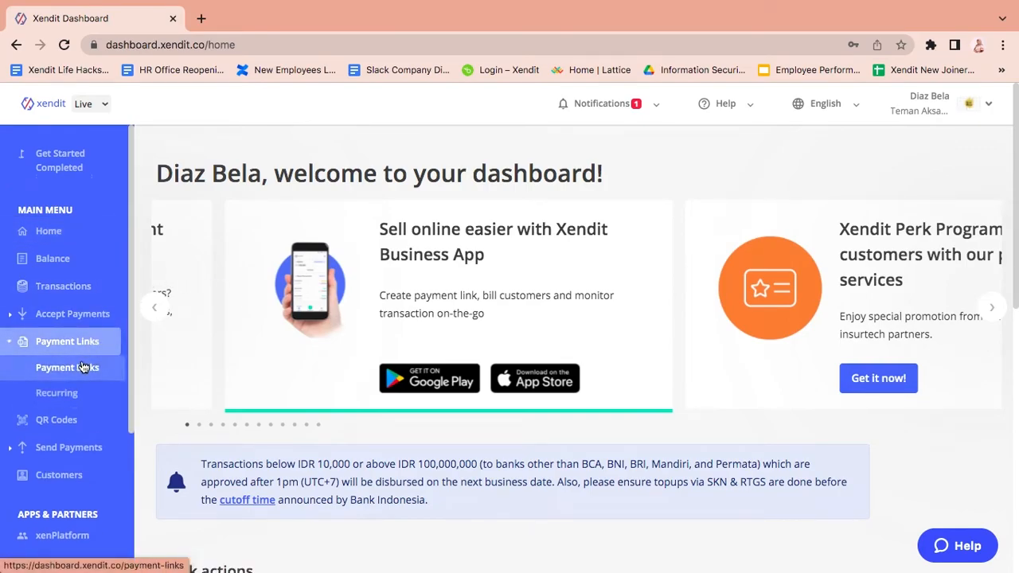
# Go to Payment Links and start a new payment link.
pyautogui.click(67, 367)
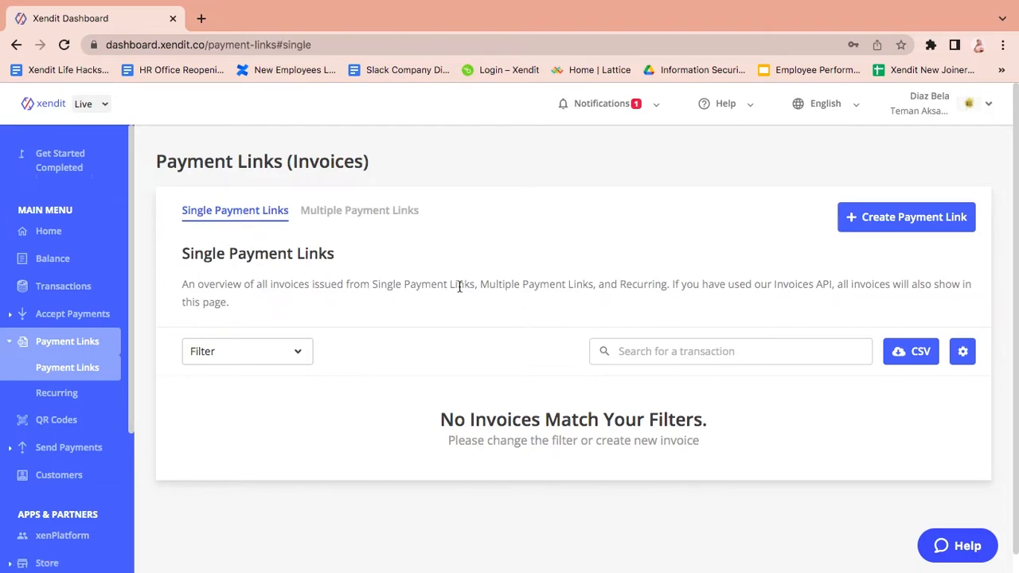
pyautogui.click(905, 216)
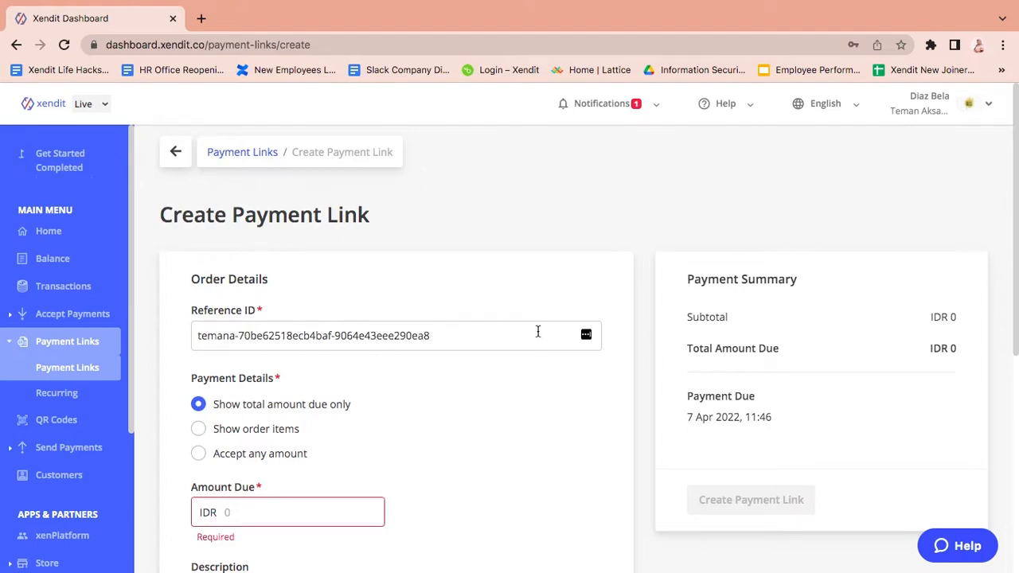
# Replace the generated reference ID with 'Order buku'.
pyautogui.tripleClick(313, 335)
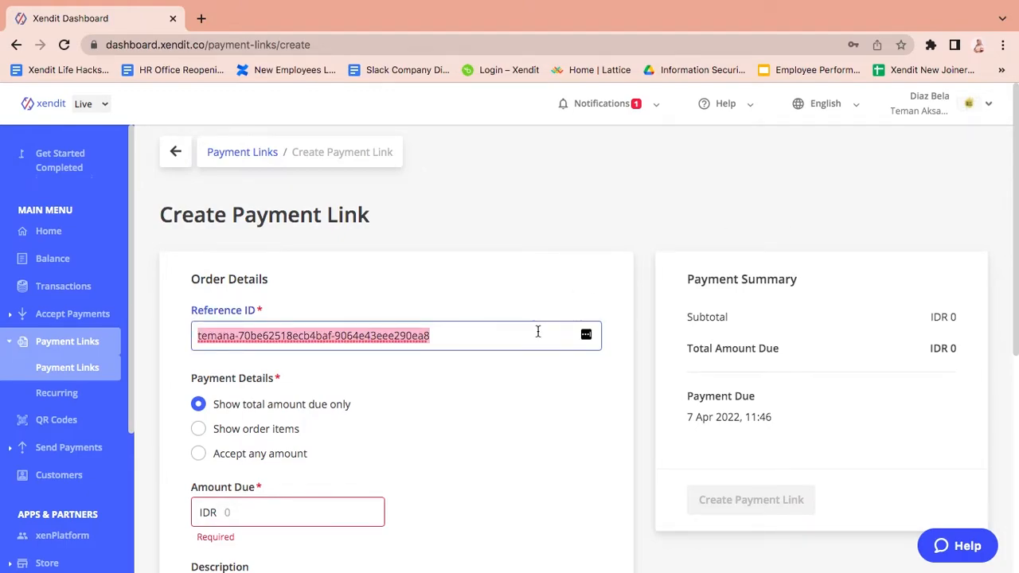
pyautogui.write('Order b')
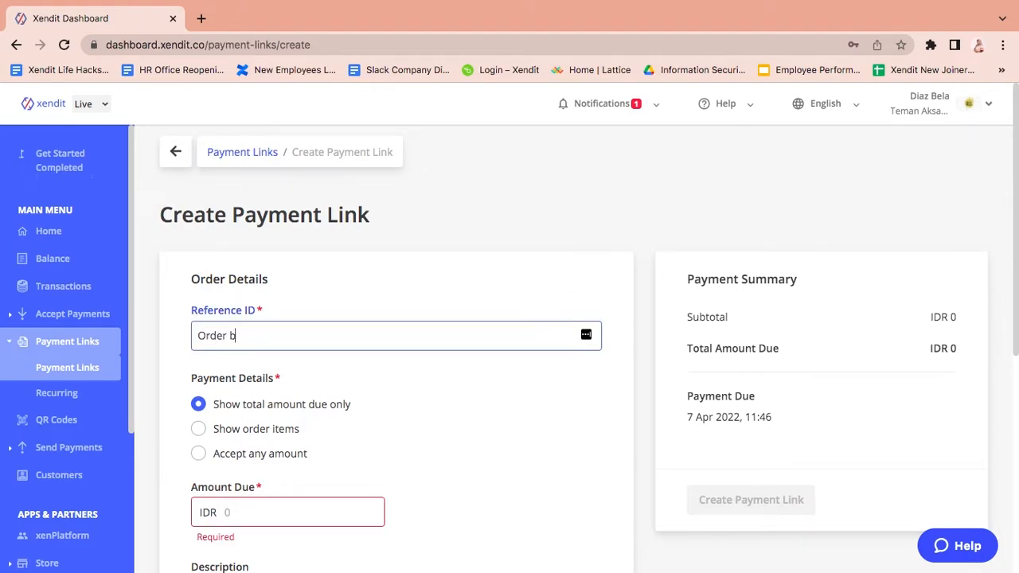
pyautogui.write('uku')
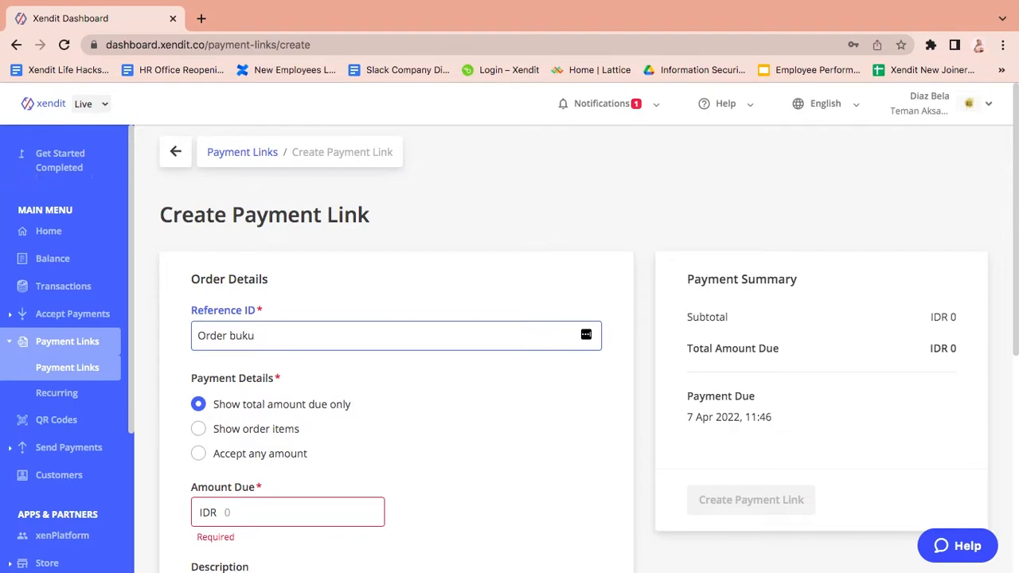
pyautogui.scroll(-3)
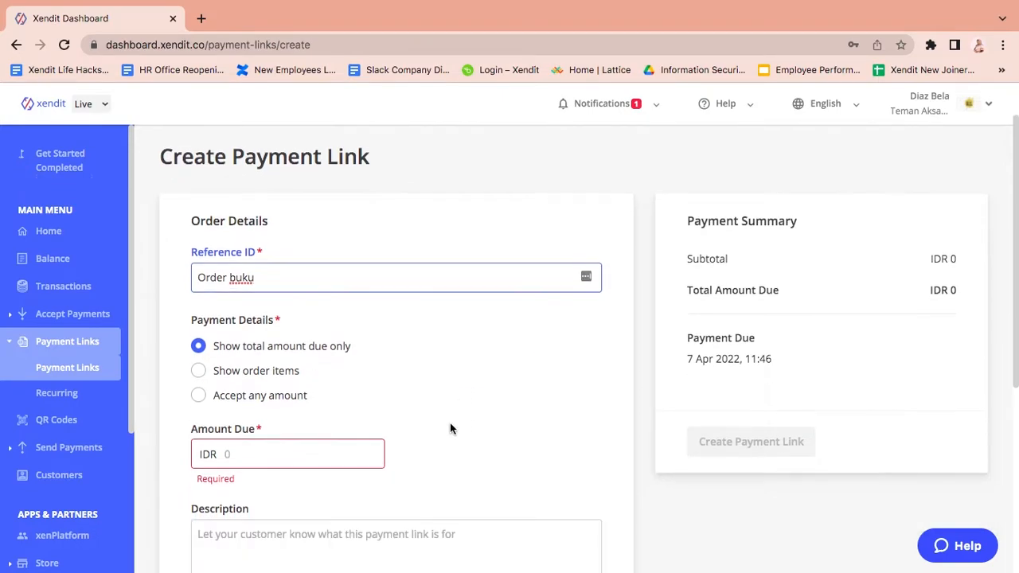
pyautogui.scroll(-3)
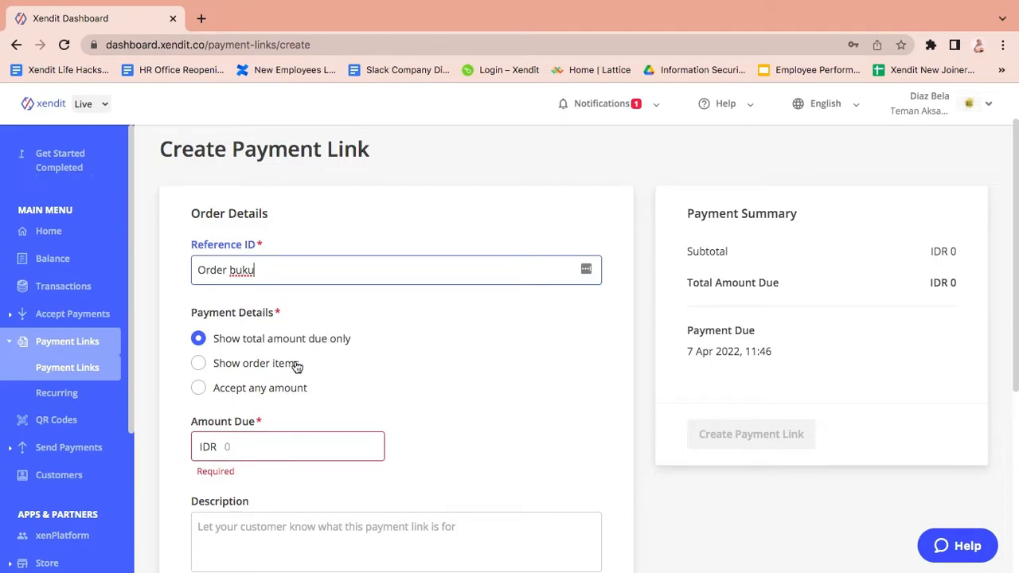
# List one order item, 'Buku Anak', at unit price IDR 100.000.
pyautogui.click(197, 363)
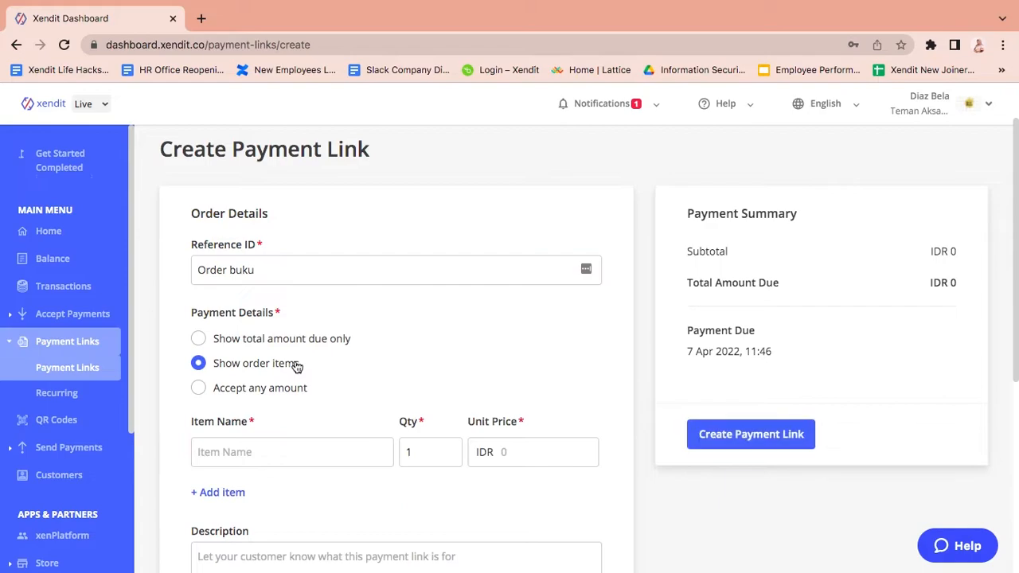
pyautogui.click(292, 451)
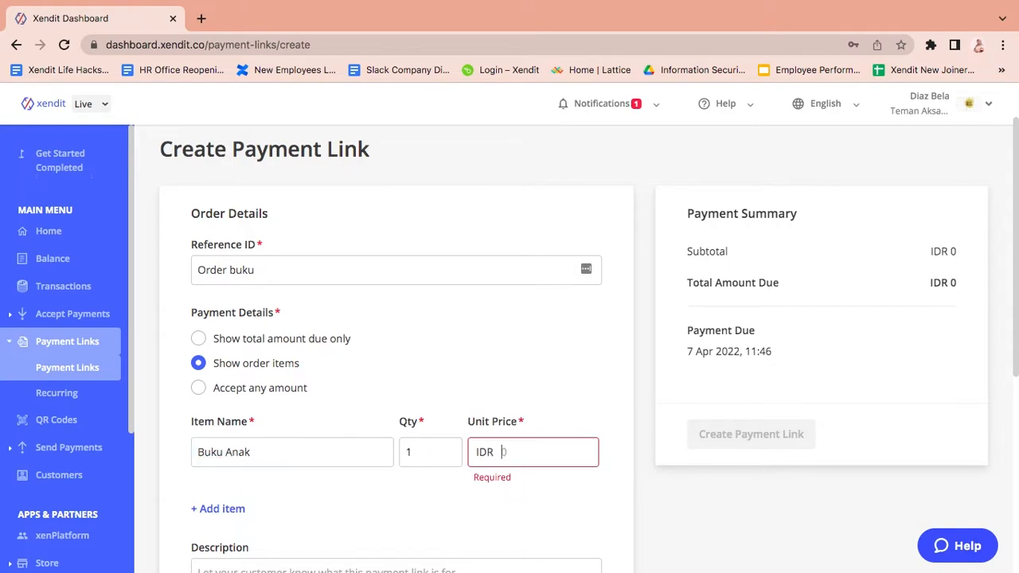
pyautogui.write('100.000')
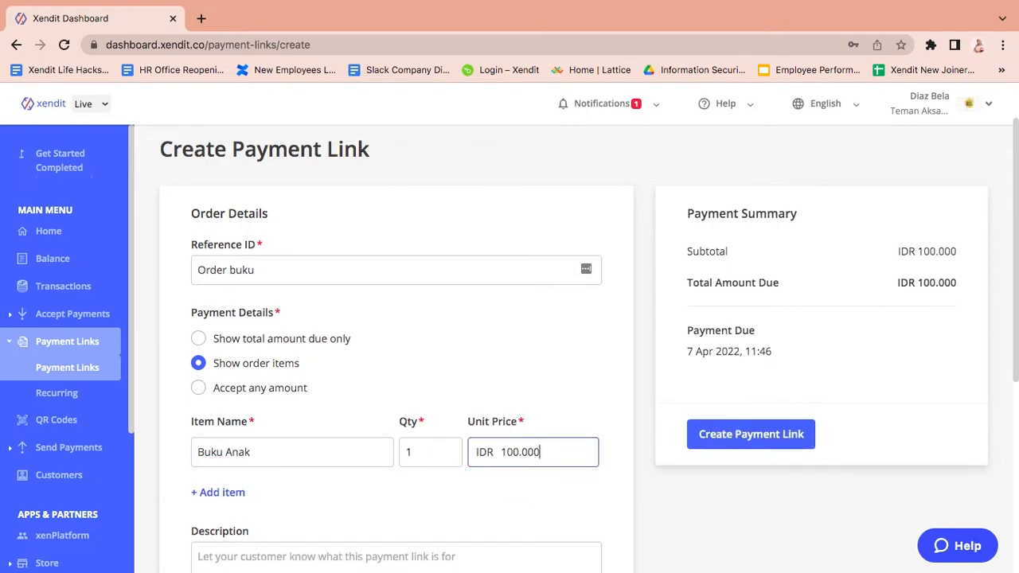
pyautogui.scroll(-3)
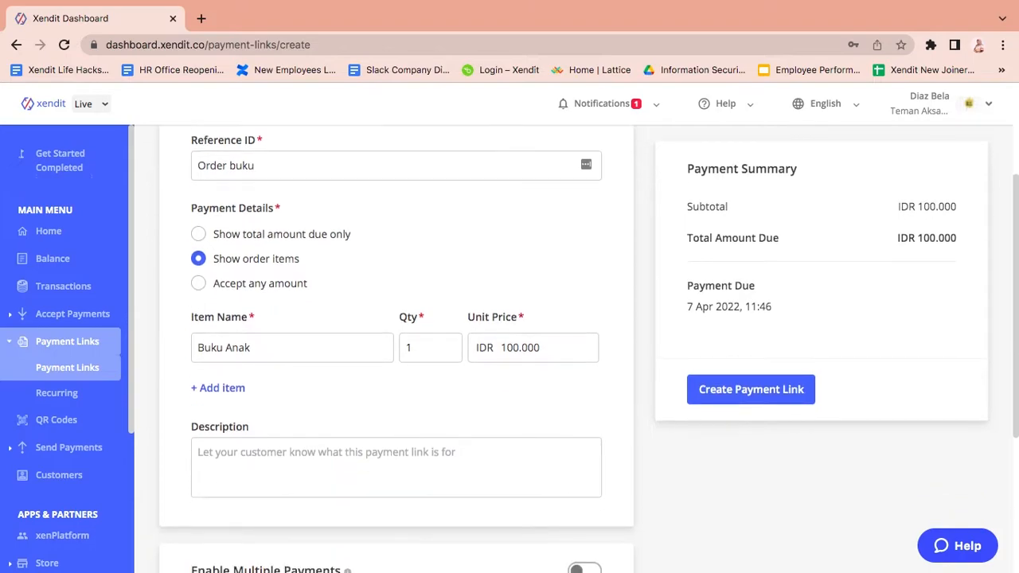
pyautogui.scroll(-3)
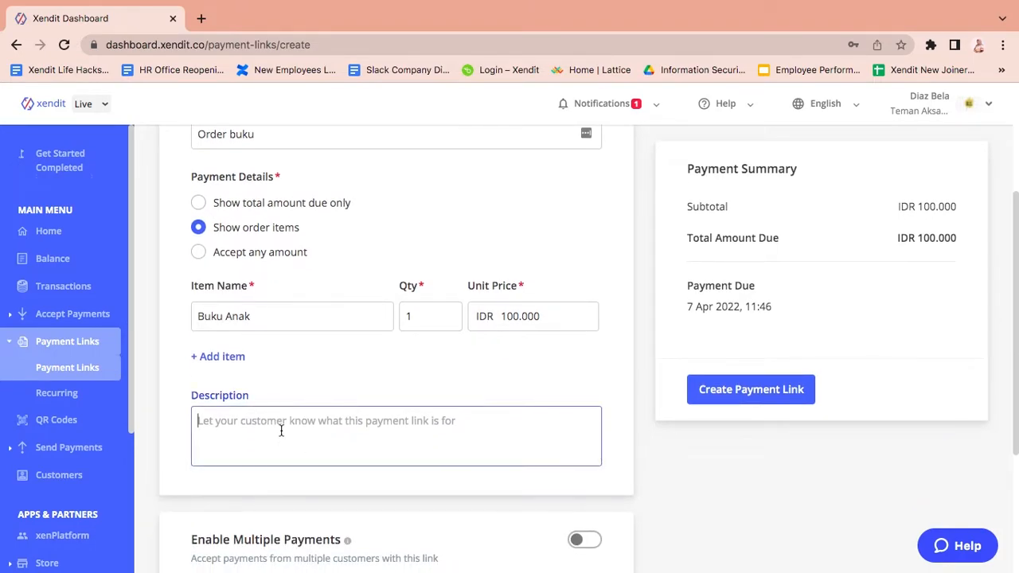
# Add the description 'Pembelian 1 buku anak' and scroll to the optional sections.
pyautogui.write('Pembelian 1 b')
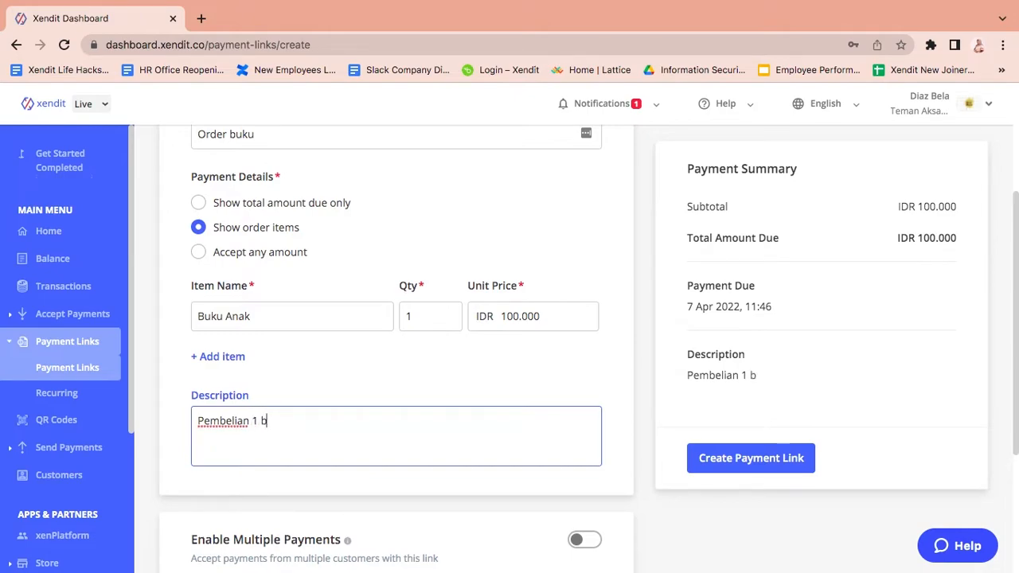
pyautogui.write('uku anak')
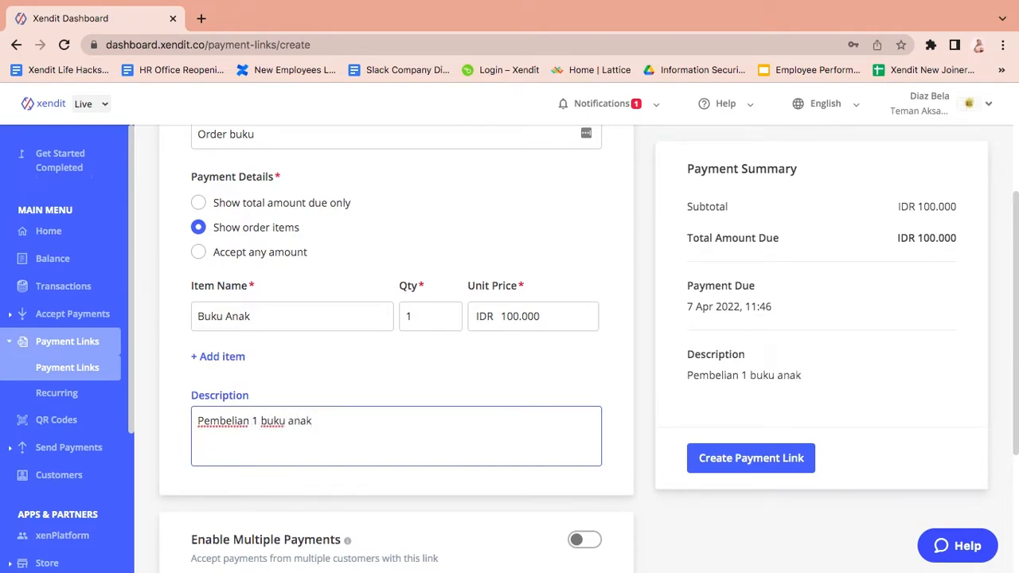
pyautogui.scroll(-3)
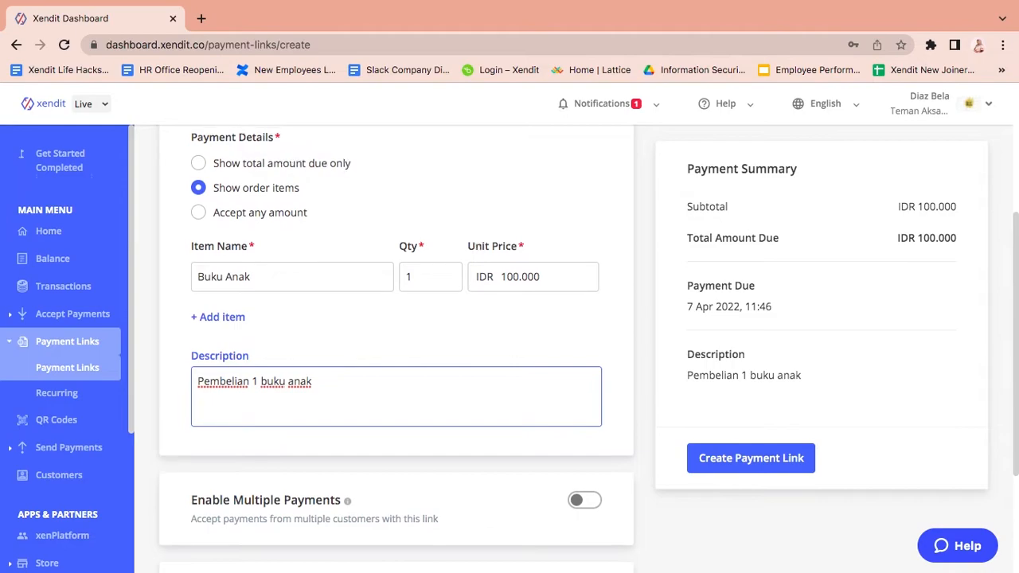
pyautogui.scroll(-3)
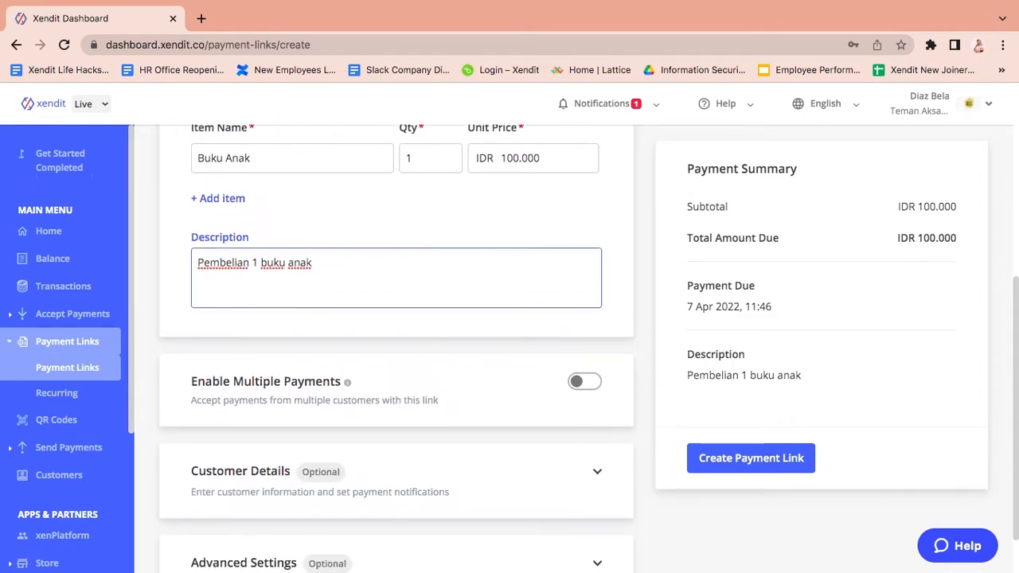
pyautogui.scroll(-3)
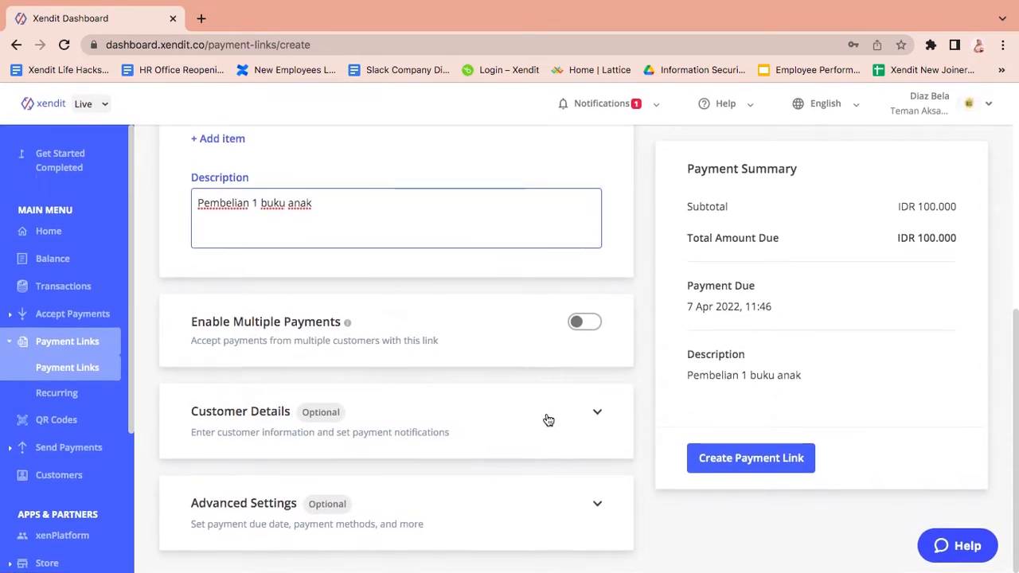
# Enter customer name, email and mobile; send link and reminders via Email and WhatsApp.
pyautogui.click(597, 411)
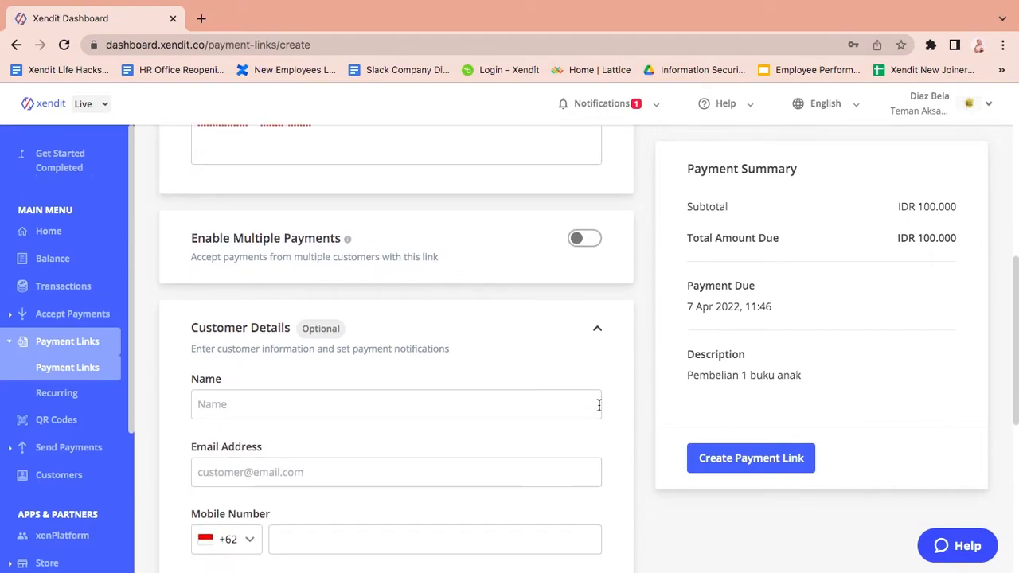
pyautogui.write('Auror')
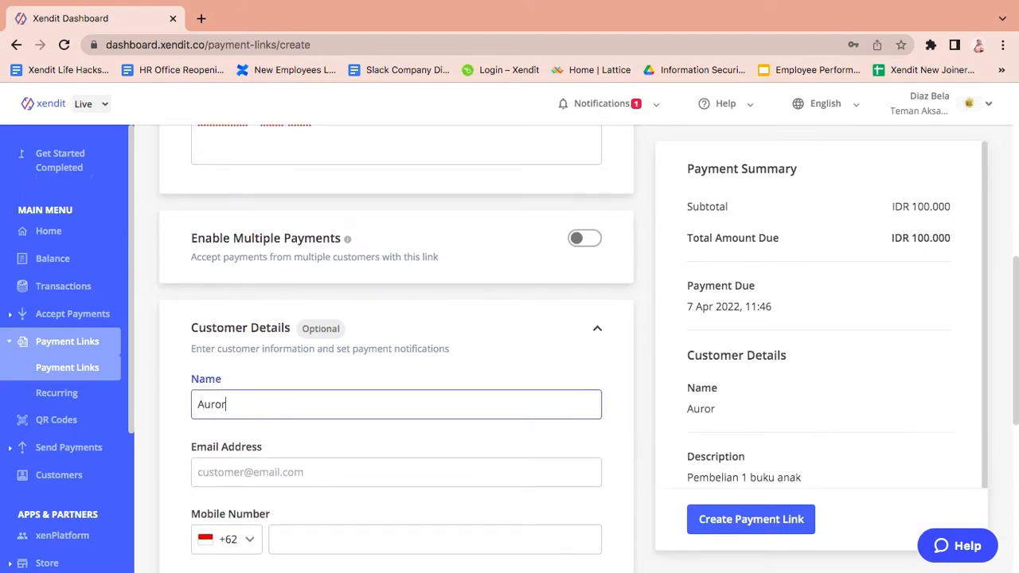
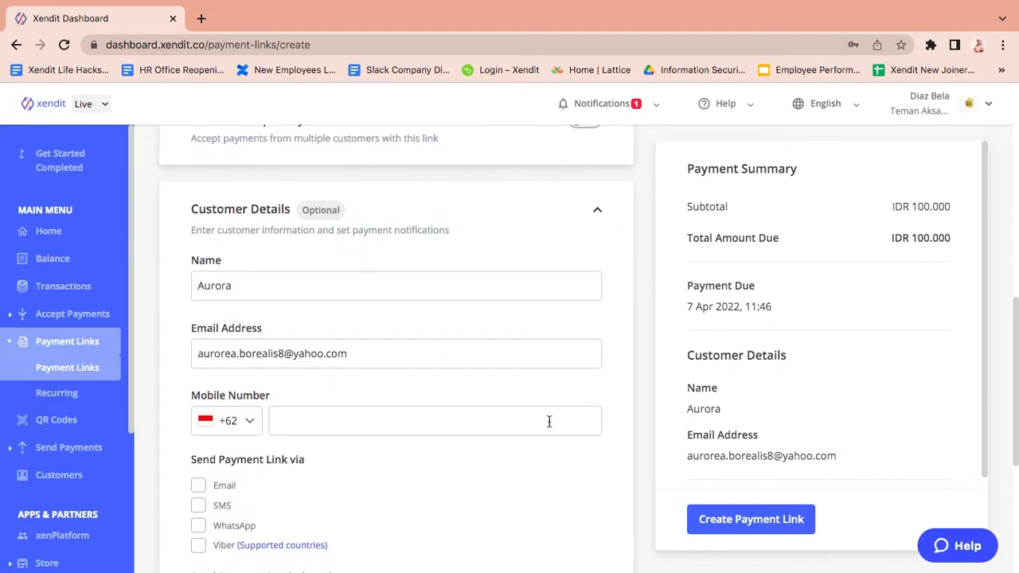
pyautogui.write('1234567889')
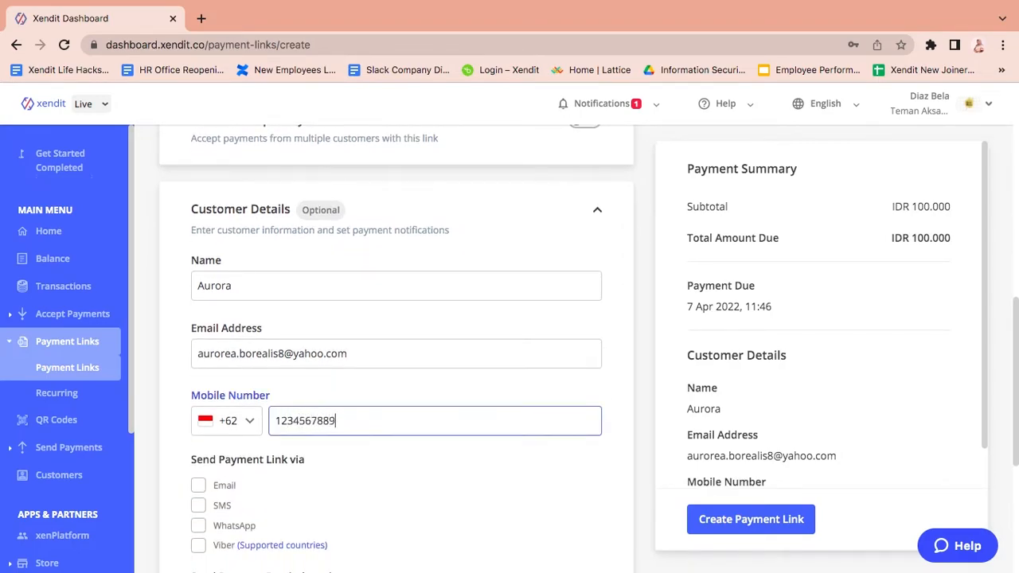
pyautogui.scroll(-3)
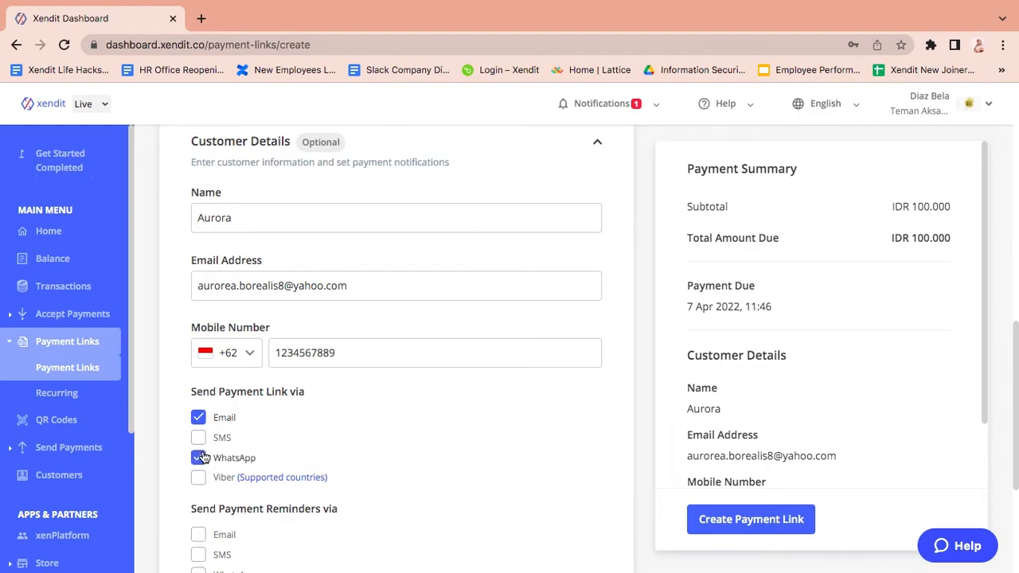
pyautogui.scroll(-3)
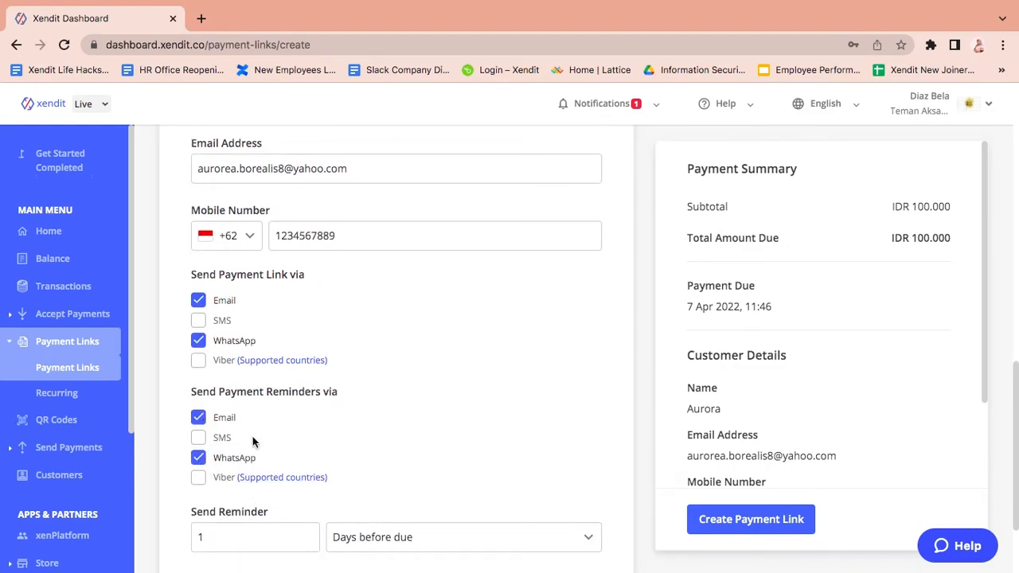
pyautogui.scroll(-3)
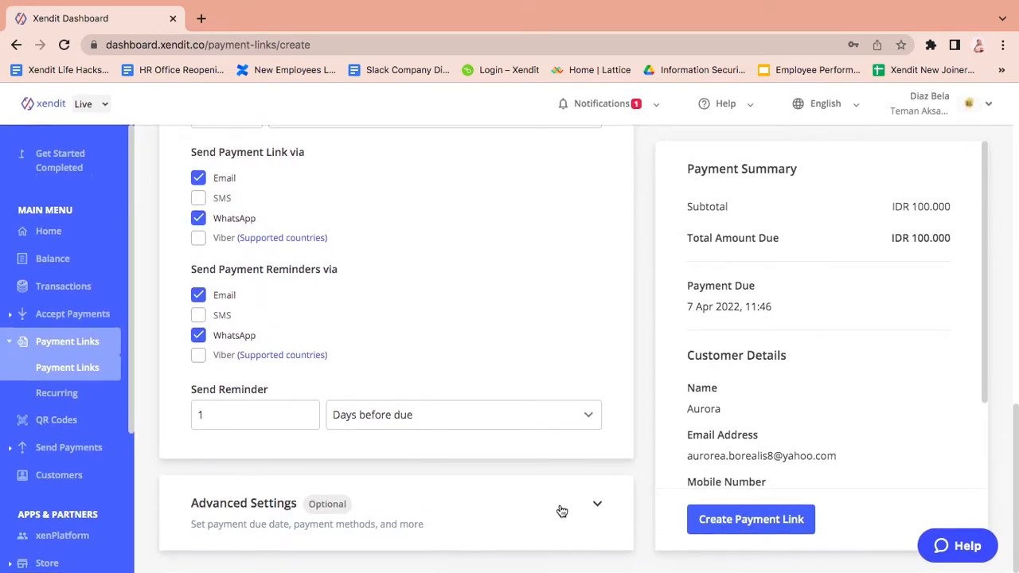
# Expand Advanced Settings to review due date 07 Apr 2022, IDR currency and redirect URLs.
pyautogui.click(597, 503)
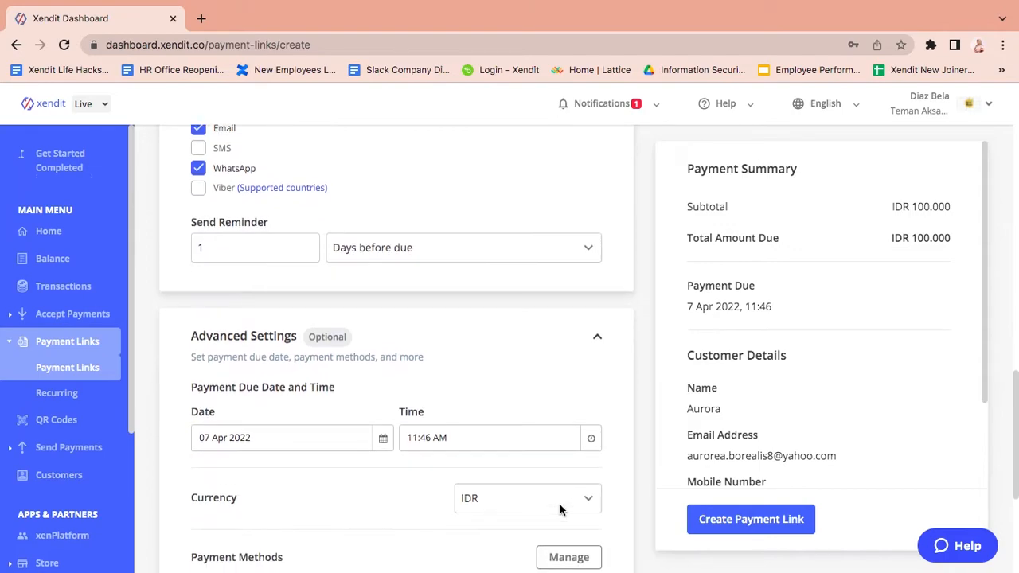
pyautogui.scroll(-3)
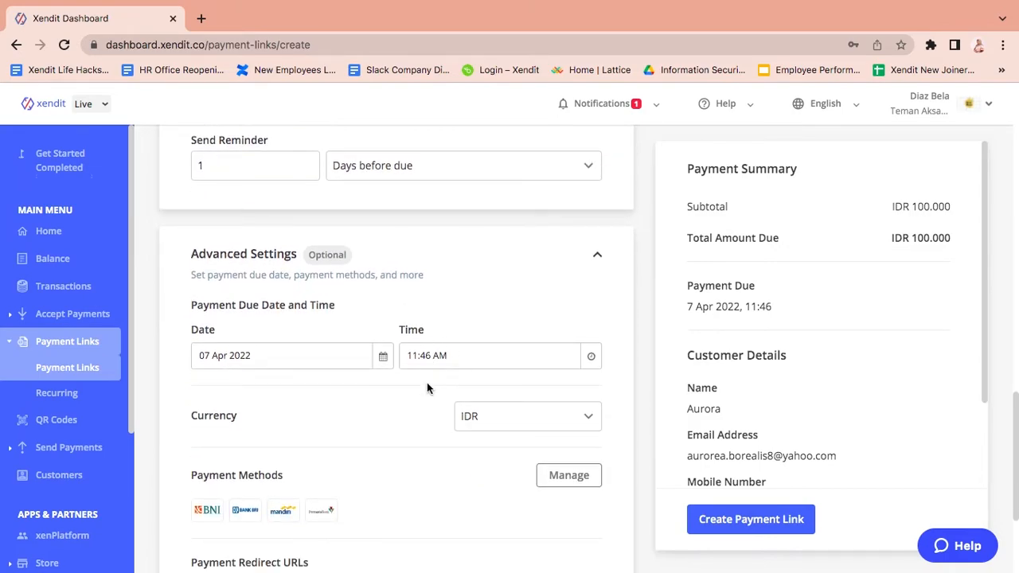
pyautogui.scroll(-3)
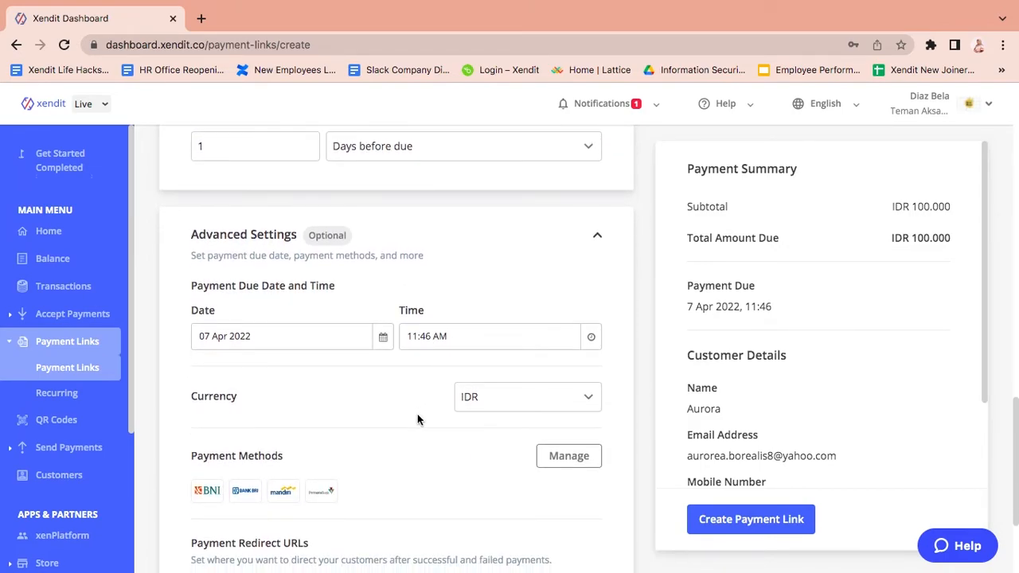
pyautogui.scroll(-3)
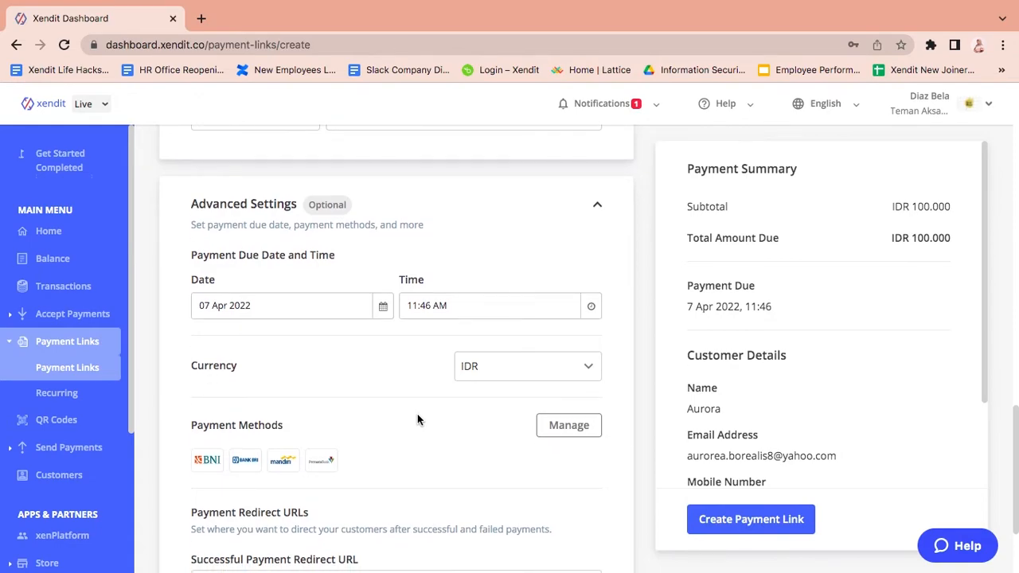
pyautogui.scroll(-3)
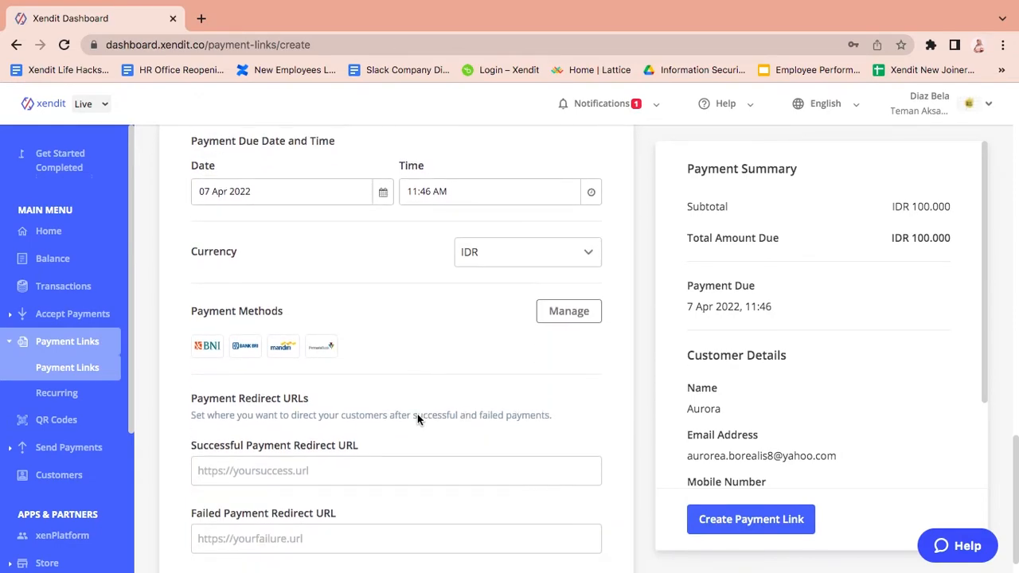
pyautogui.scroll(-3)
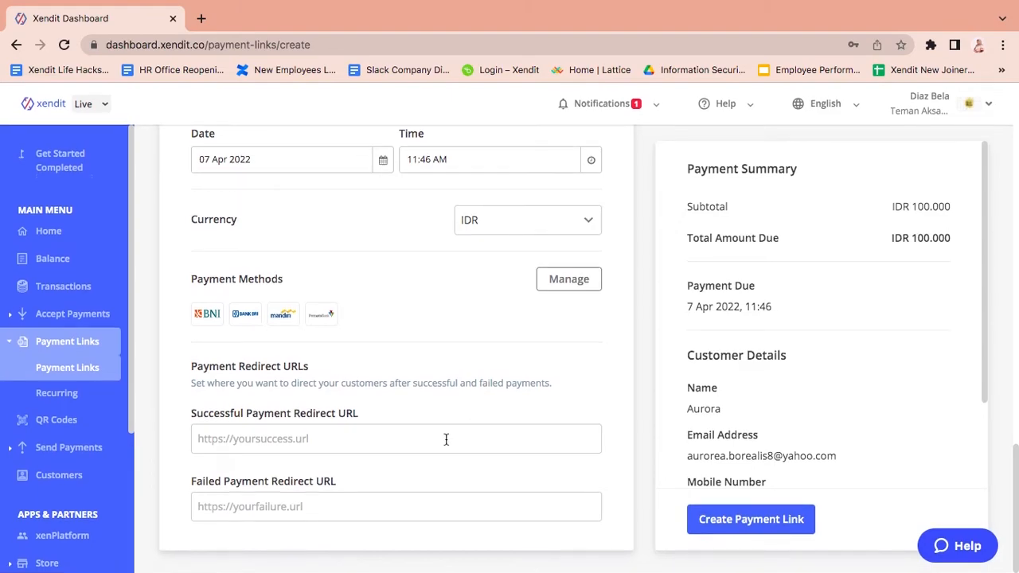
pyautogui.moveTo(631, 430)
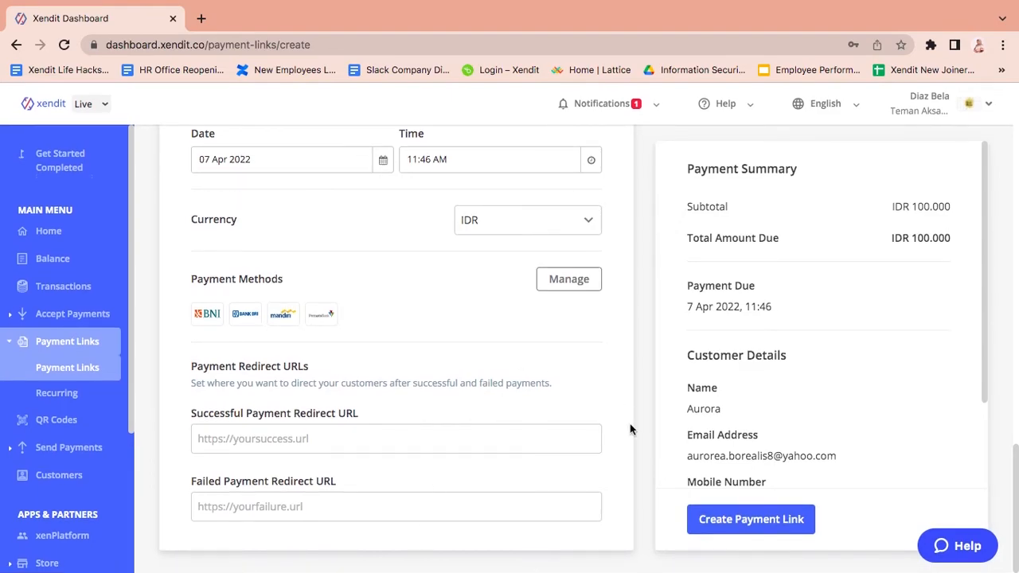
# Create the payment link and copy its xen.to share link.
pyautogui.click(749, 519)
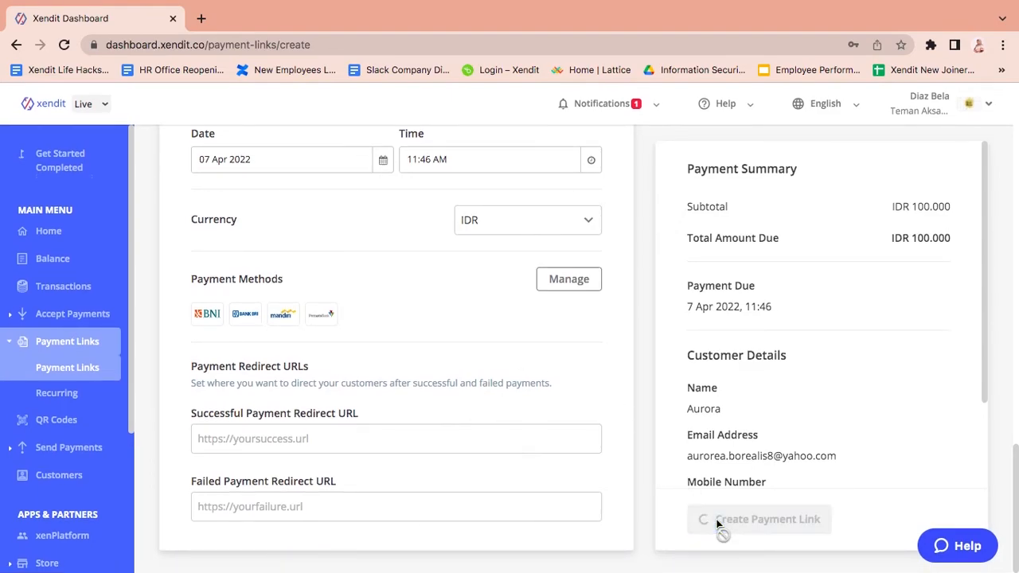
pyautogui.click(751, 519)
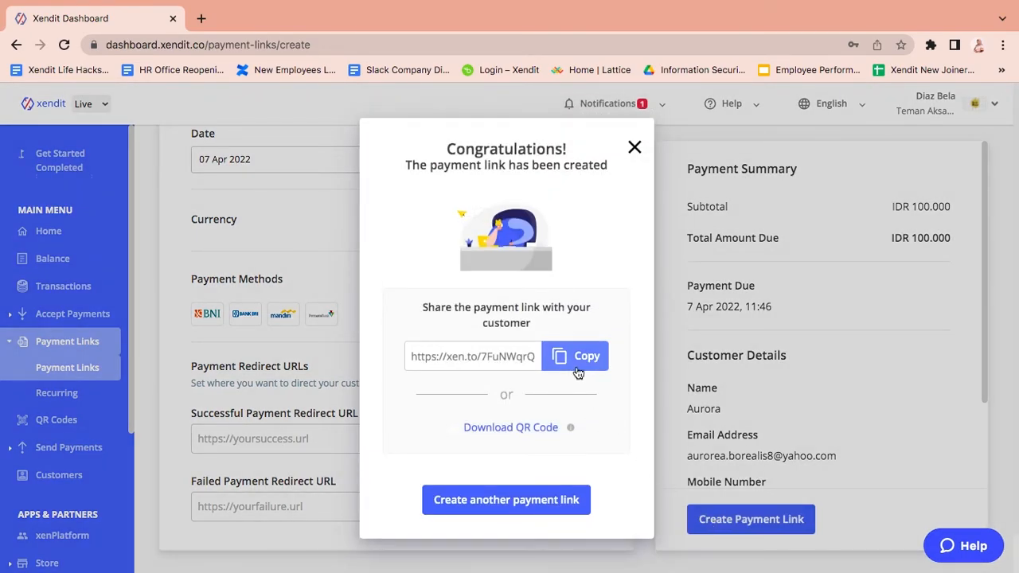
pyautogui.click(575, 356)
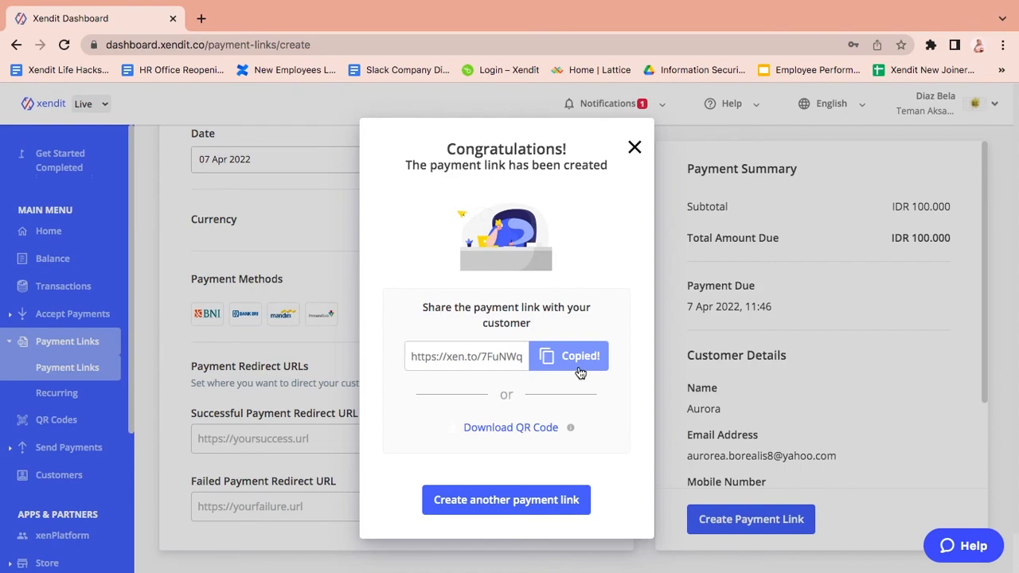